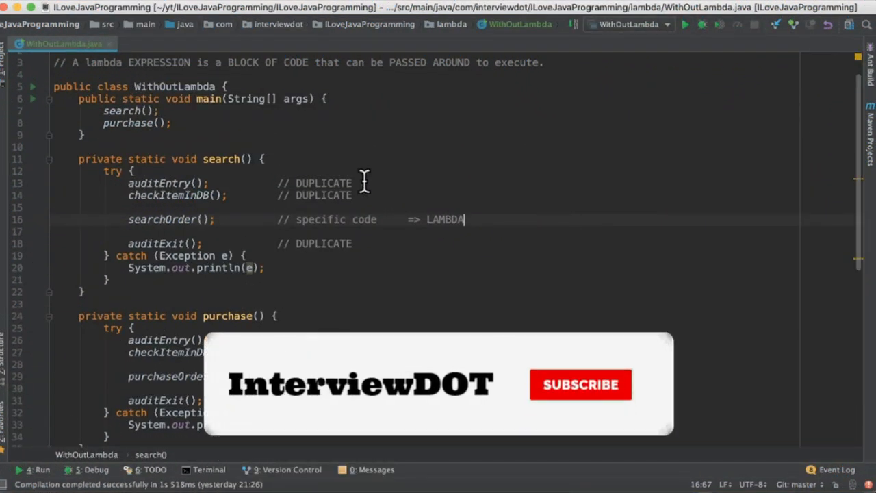
# - Show WithLambda.java beside WithOutLambda.java in a vertical split, scrolled to the Order interface
pyautogui.click(580, 383)
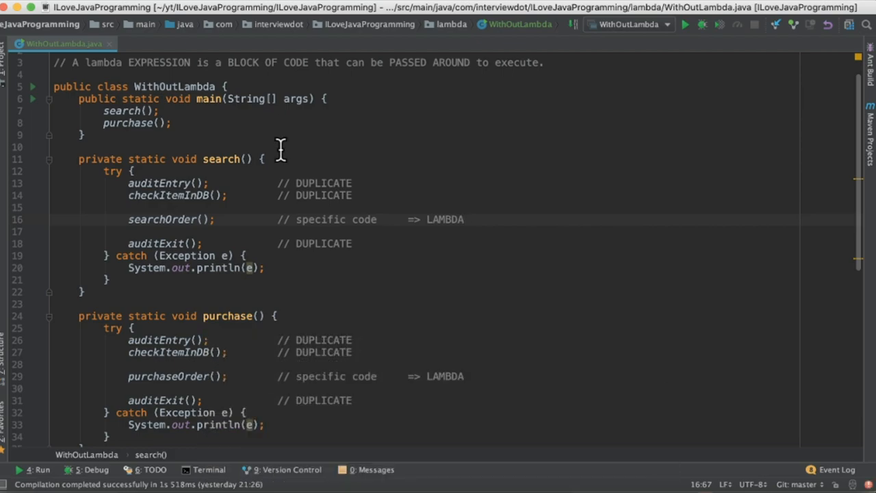
pyautogui.scroll(3)
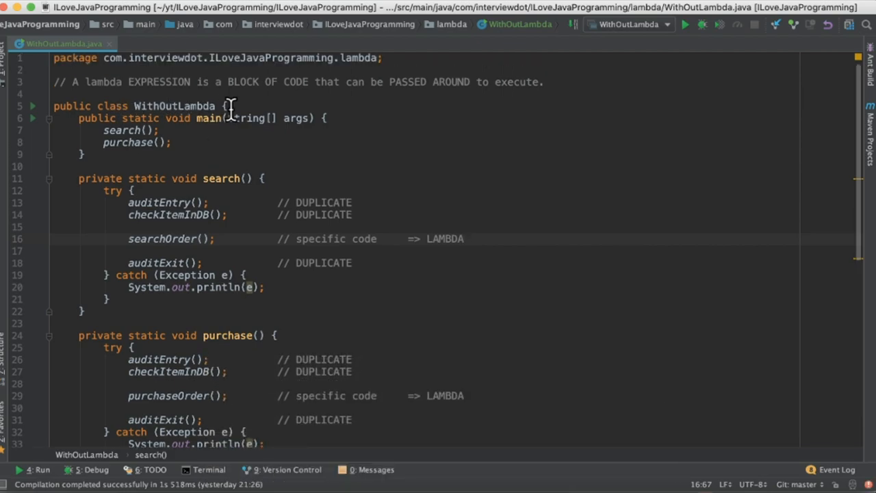
pyautogui.moveTo(372, 114)
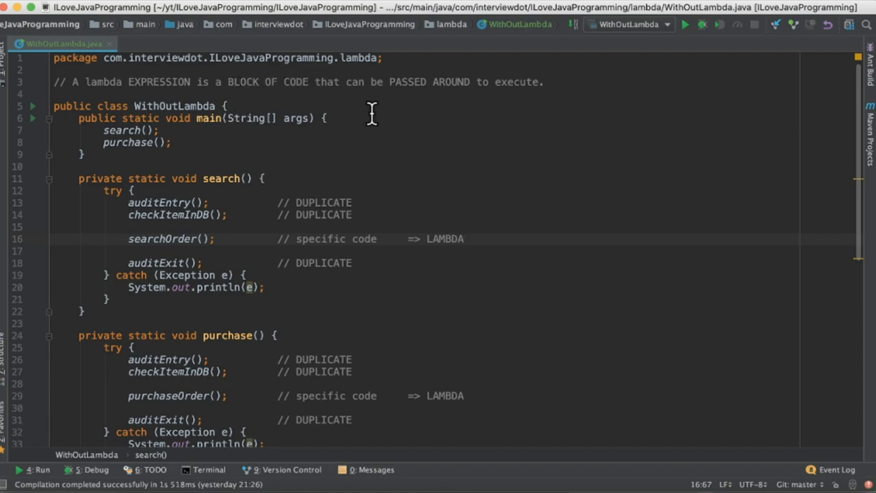
pyautogui.click(462, 239)
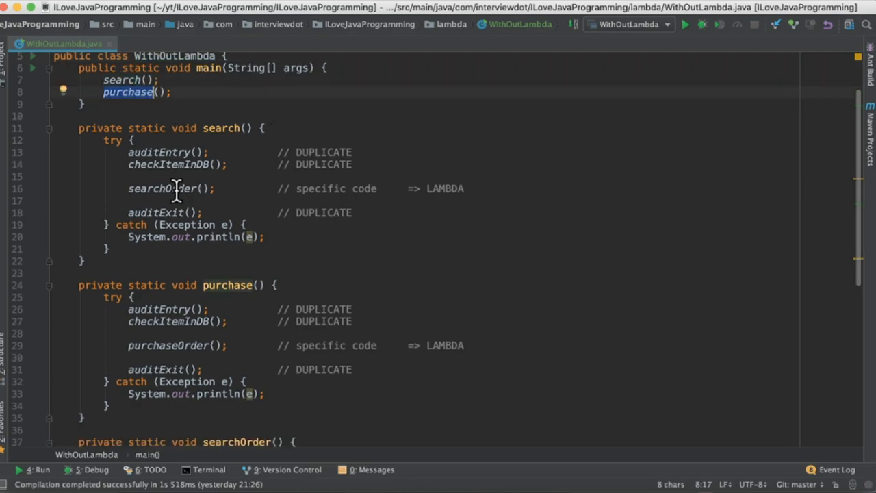
pyautogui.scroll(-3)
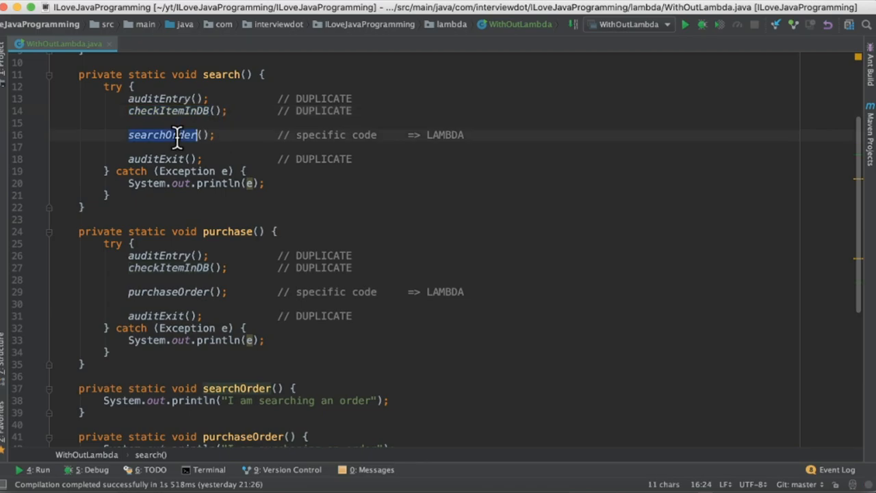
pyautogui.moveTo(214, 218)
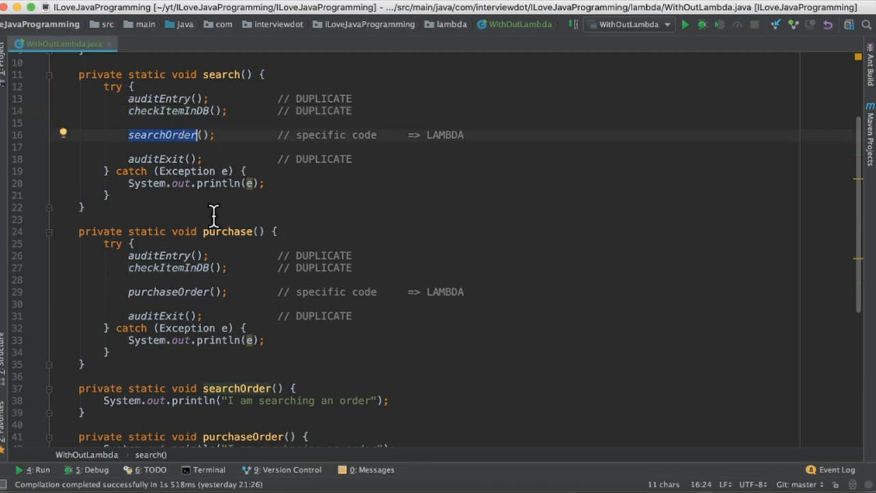
pyautogui.moveTo(463, 164)
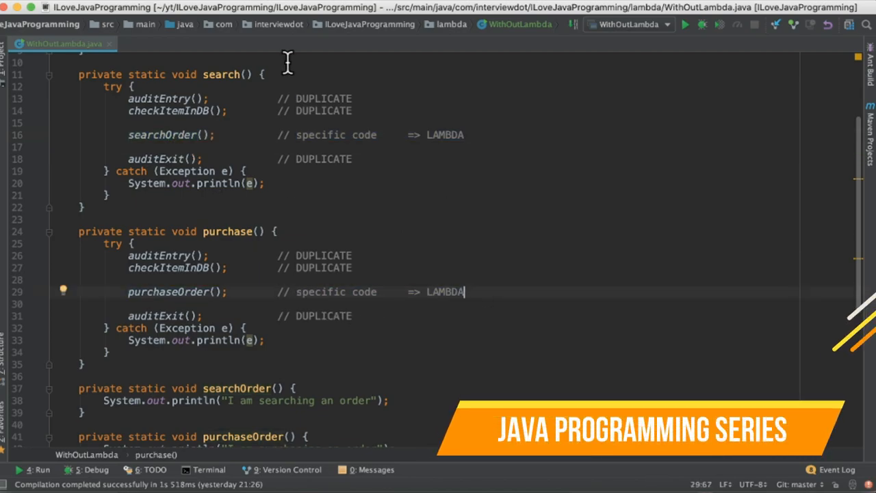
pyautogui.moveTo(311, 294)
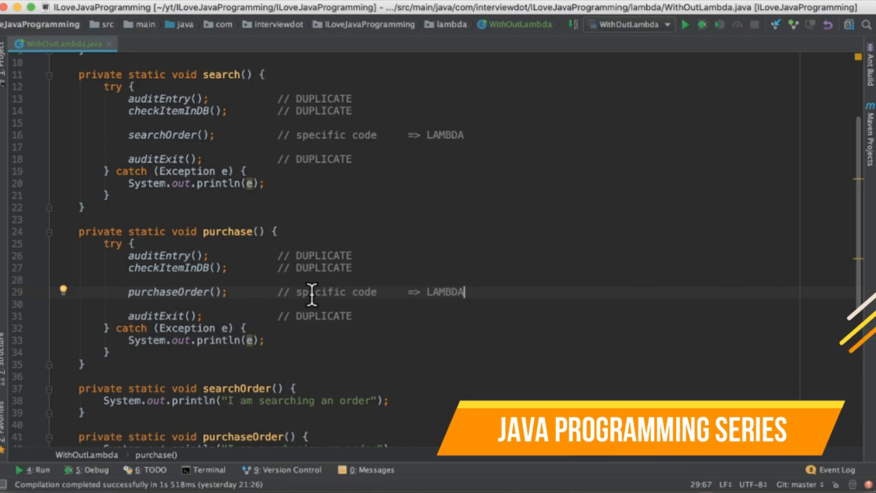
pyautogui.scroll(3)
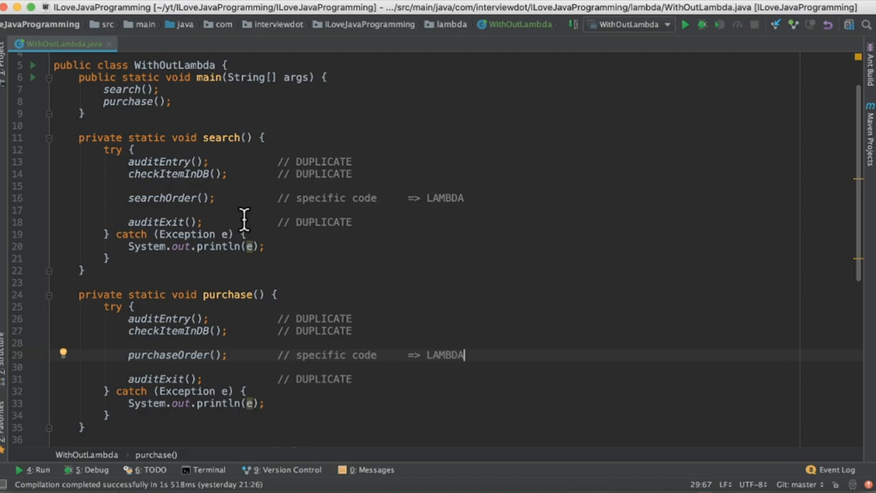
pyautogui.moveTo(366, 210)
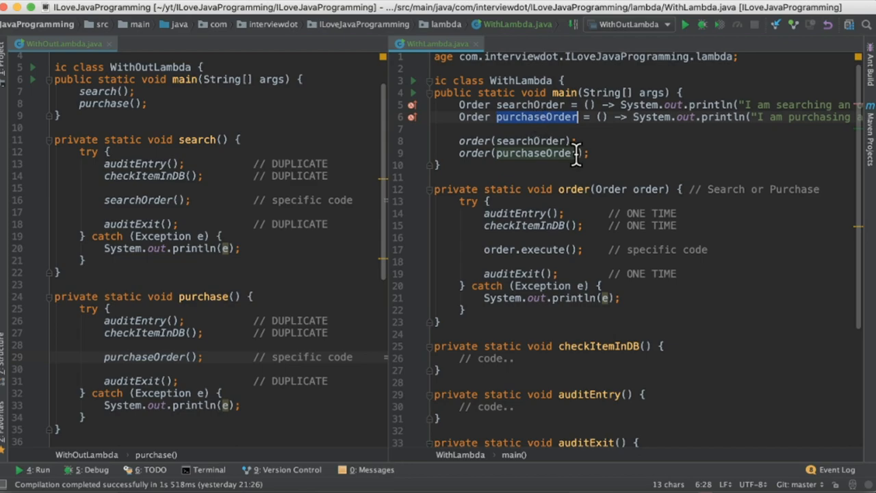
pyautogui.scroll(-3)
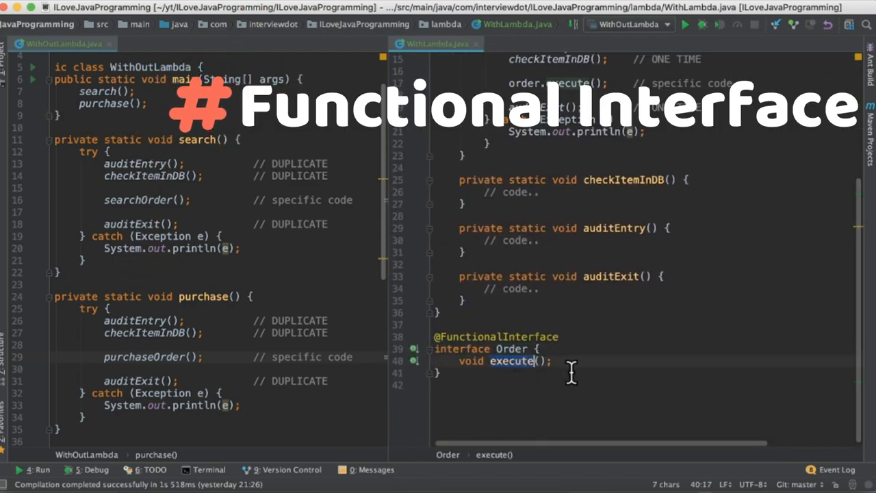
pyautogui.scroll(3)
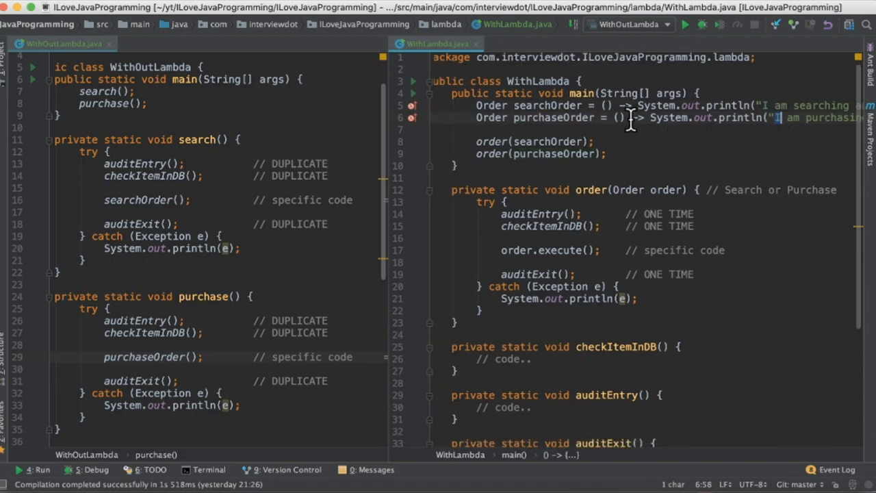
pyautogui.doubleClick(547, 105)
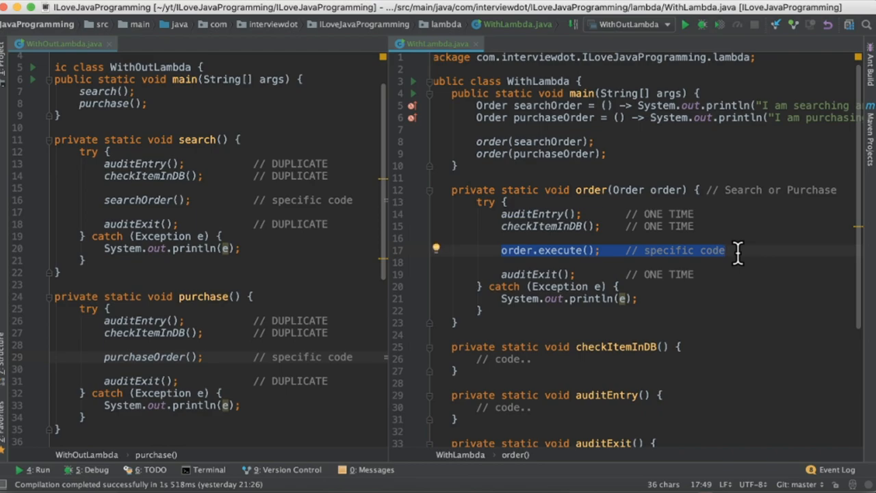
pyautogui.moveTo(510, 262)
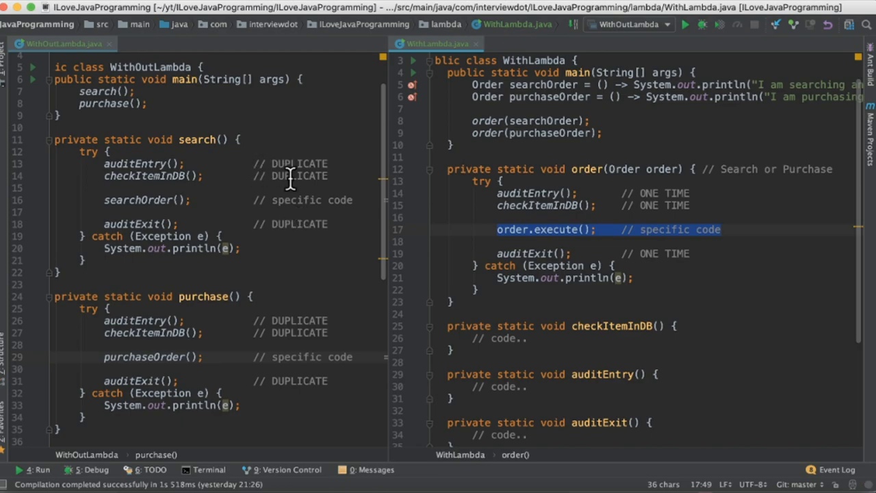
pyautogui.moveTo(503, 246)
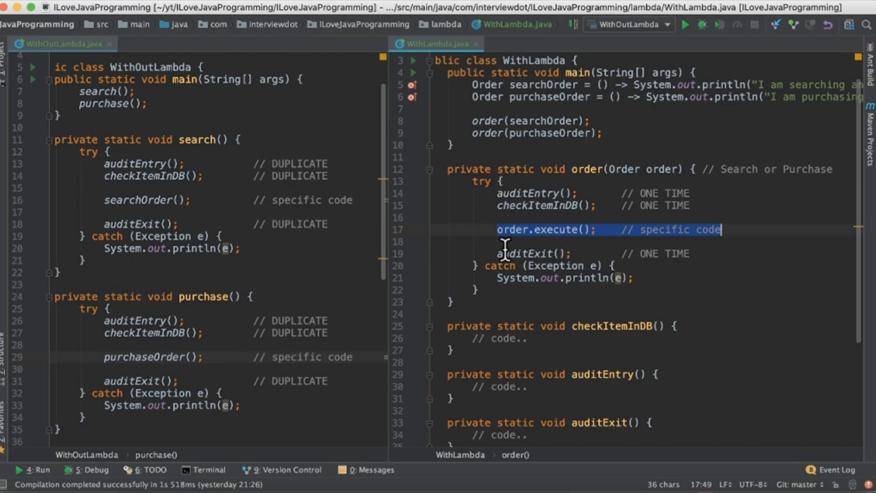
pyautogui.moveTo(533, 239)
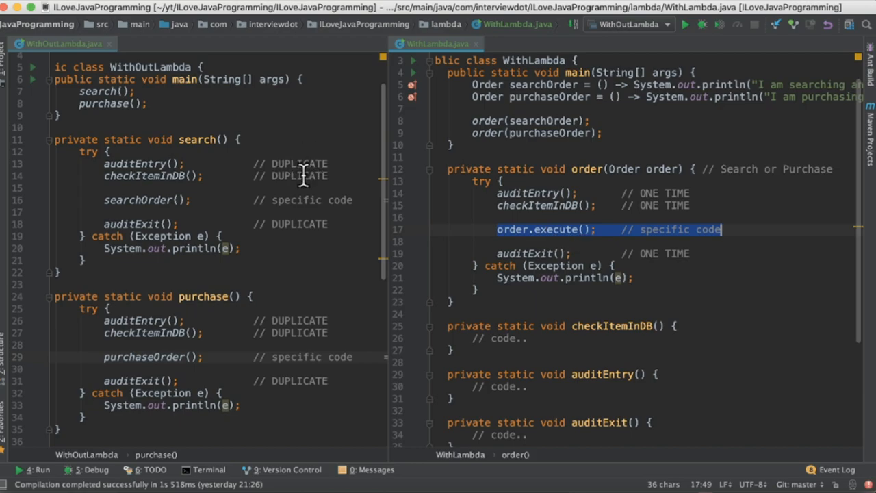
pyautogui.moveTo(674, 269)
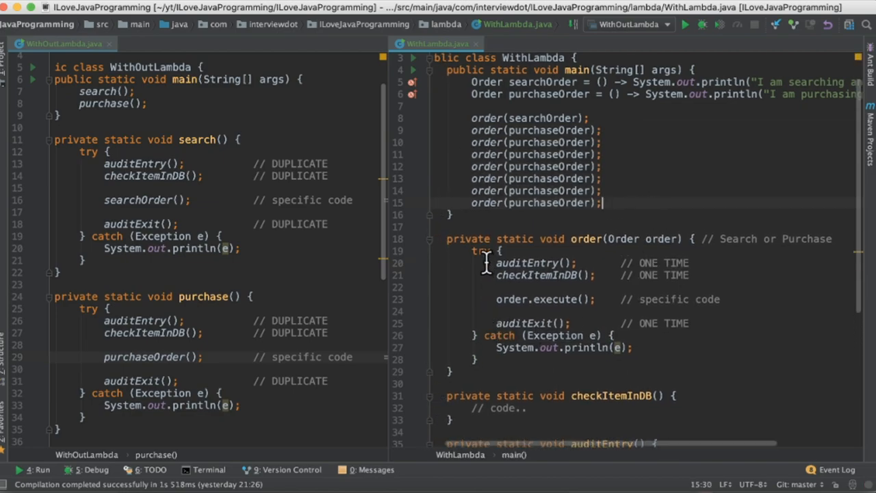
pyautogui.moveTo(517, 336)
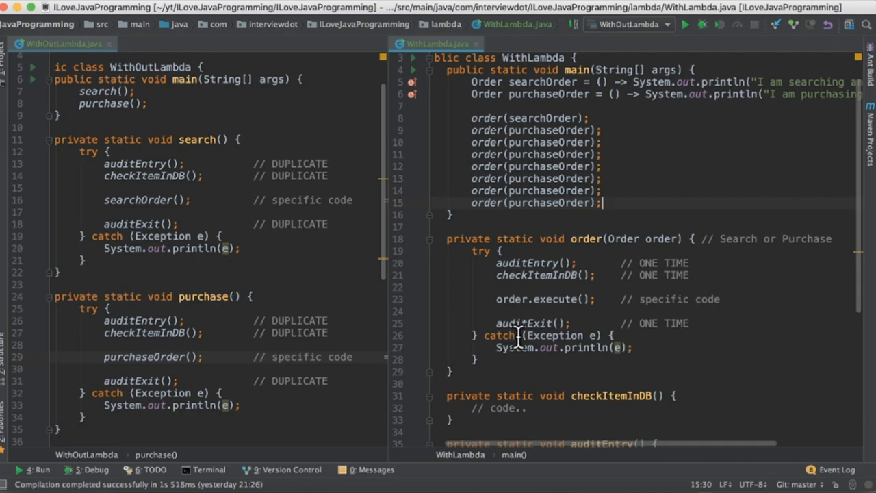